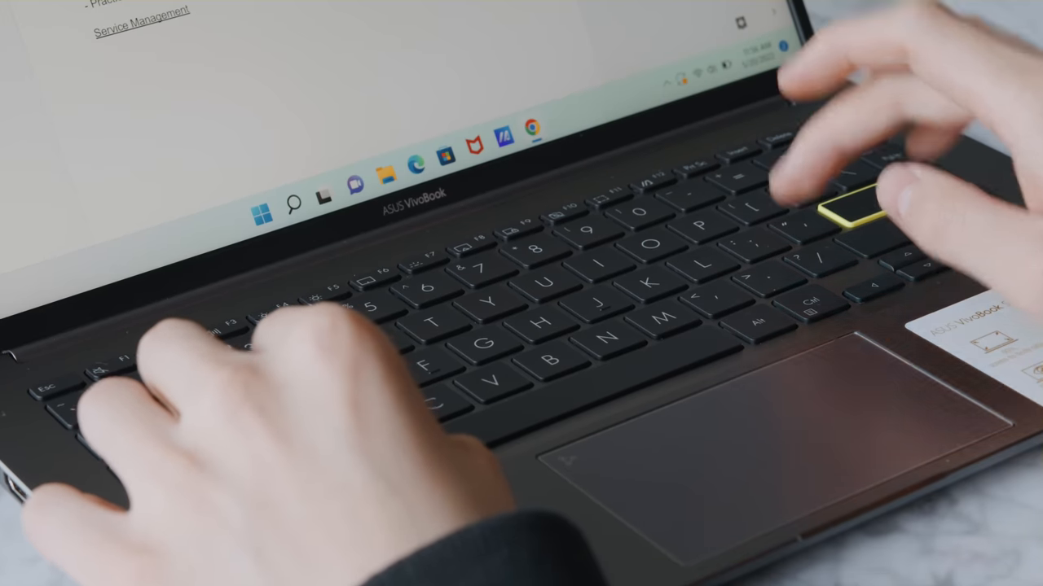
Adjust the grading sliders, warming the photo's white balance temperature.
key(Enter)
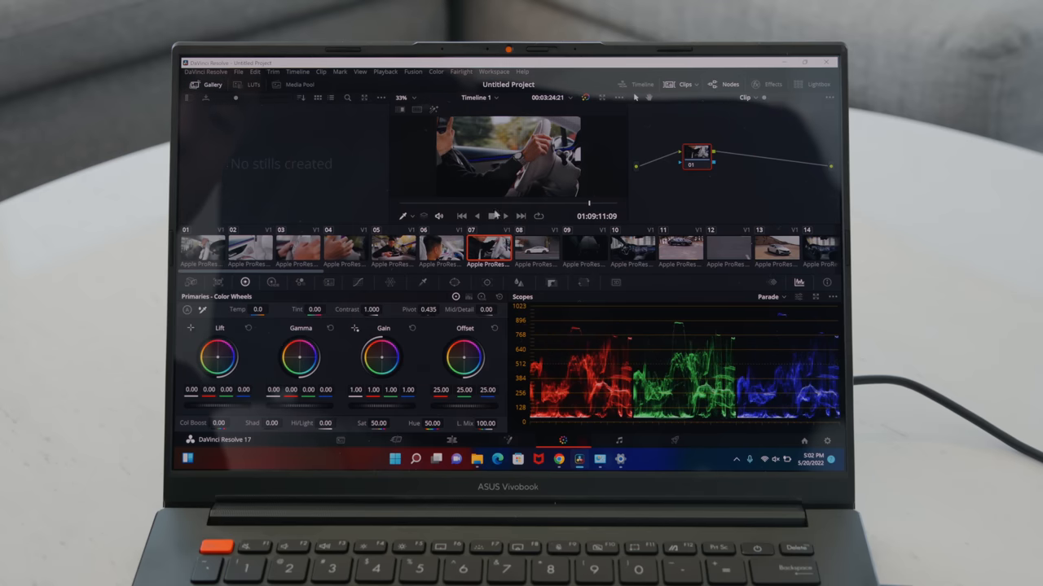
click(437, 248)
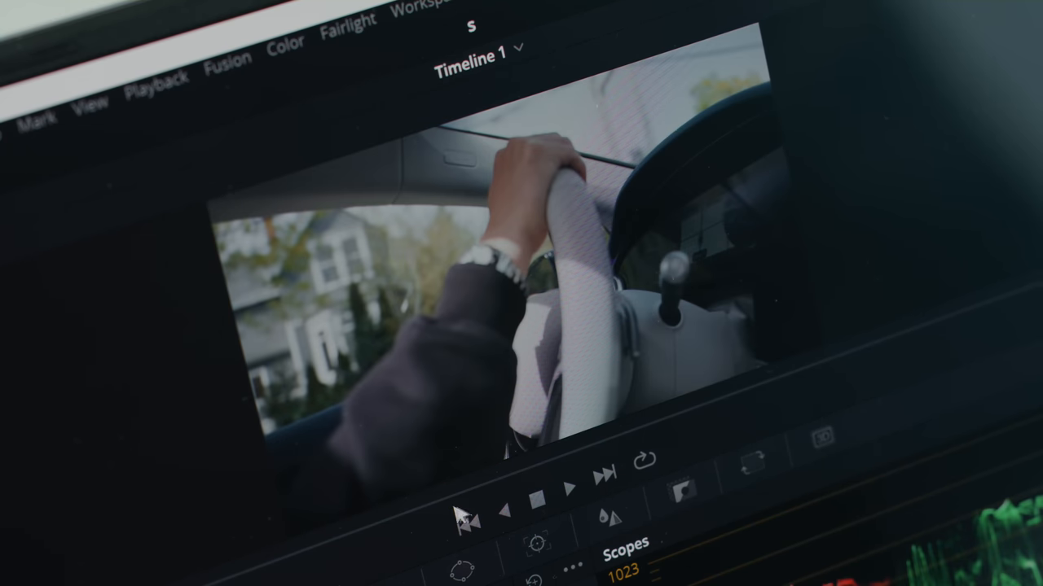
click(571, 496)
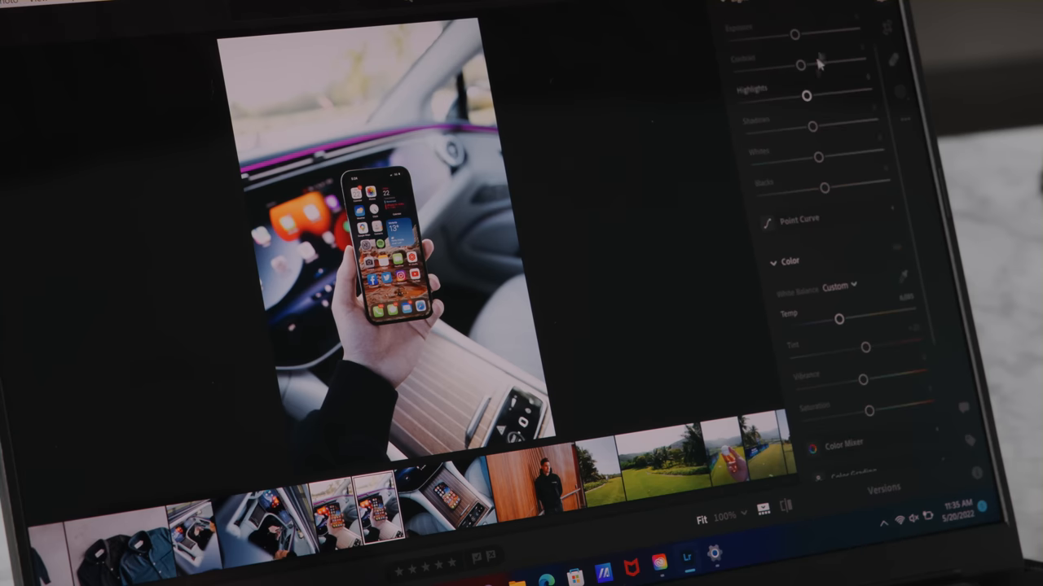
drag(807, 96, 787, 96)
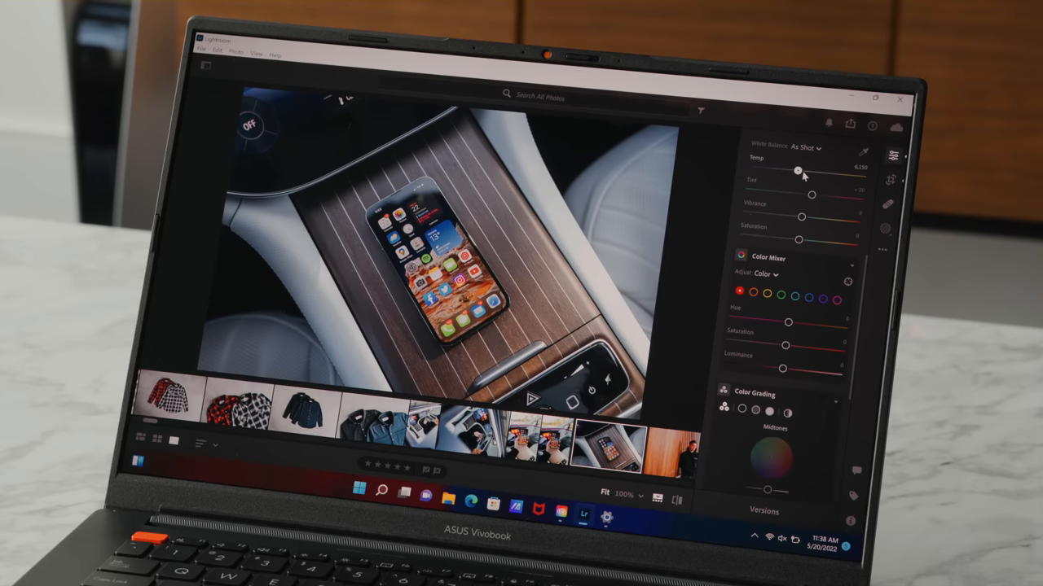
drag(798, 170, 807, 169)
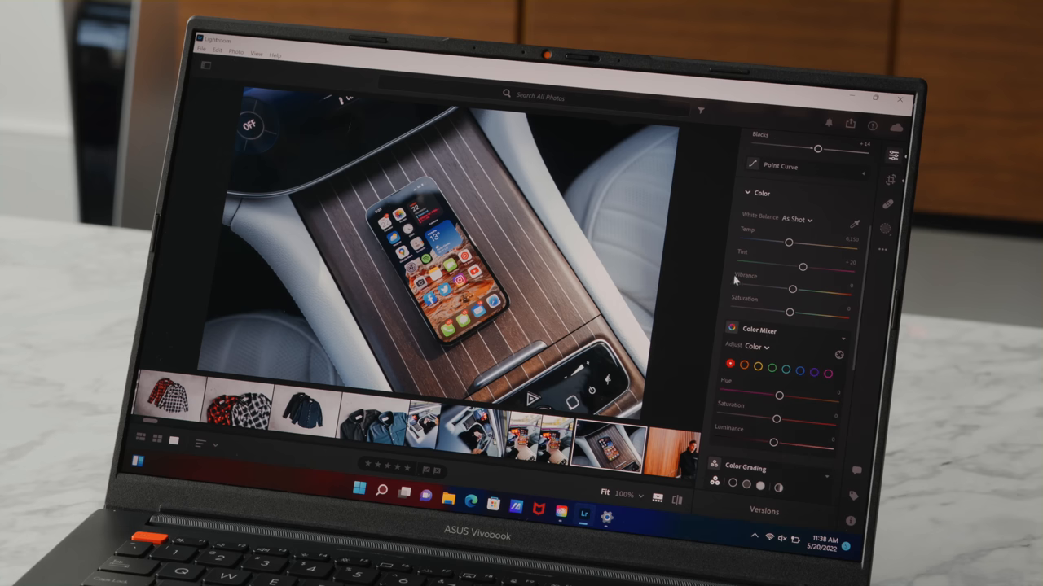
scroll(down, 3)
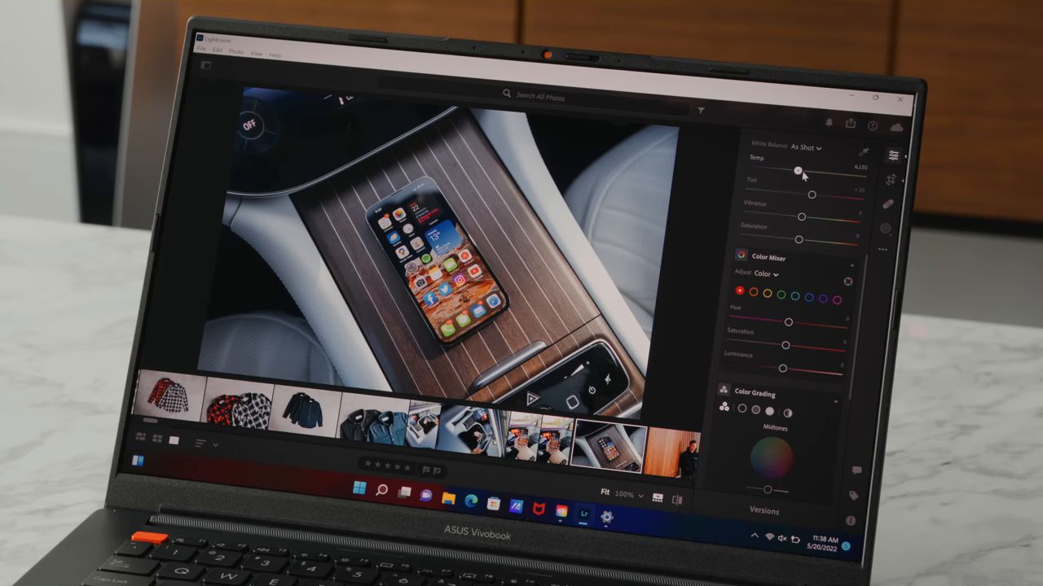
drag(799, 172, 807, 172)
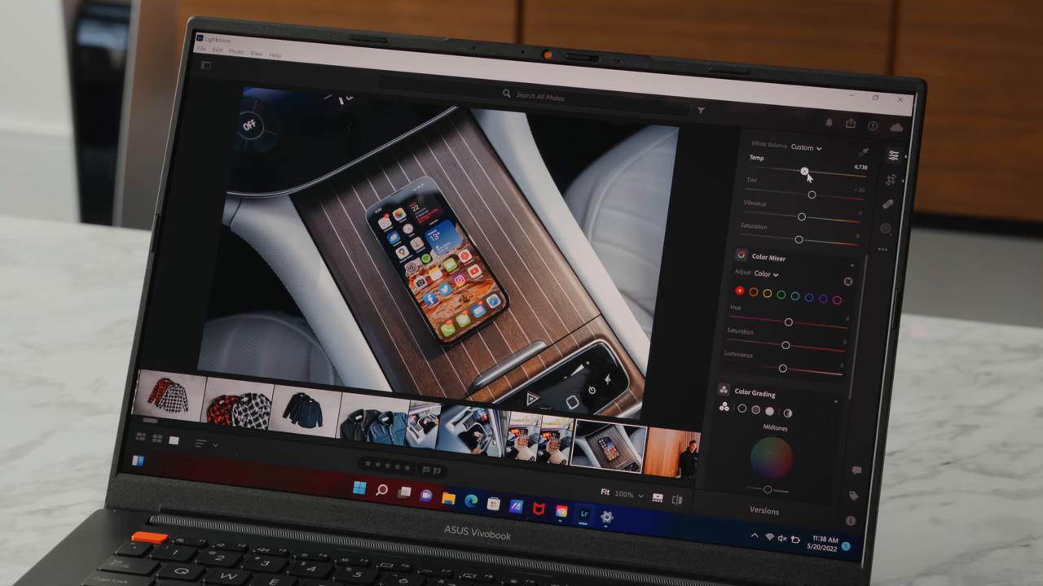
drag(804, 171, 808, 171)
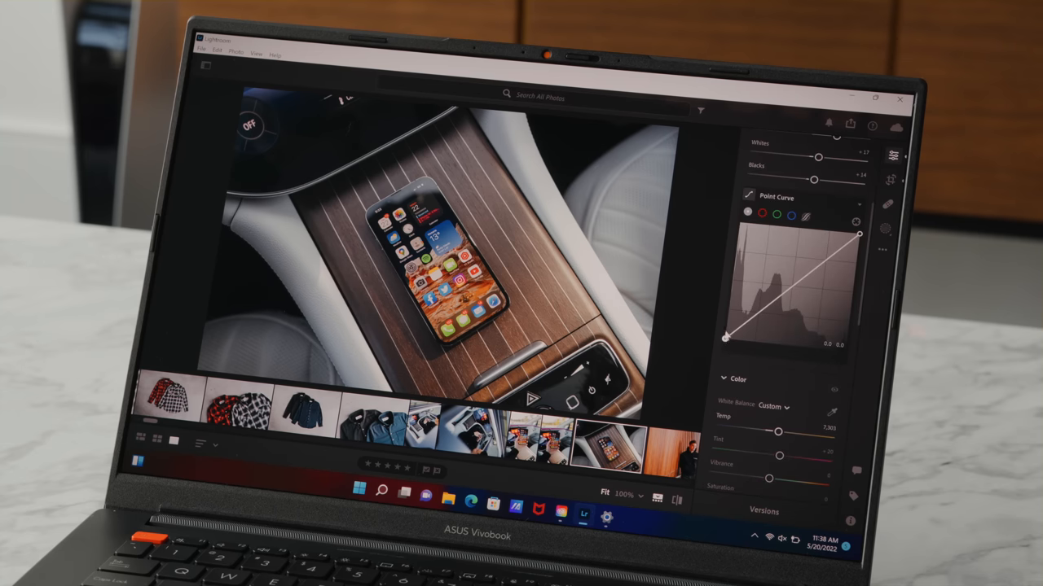
drag(724, 337, 725, 330)
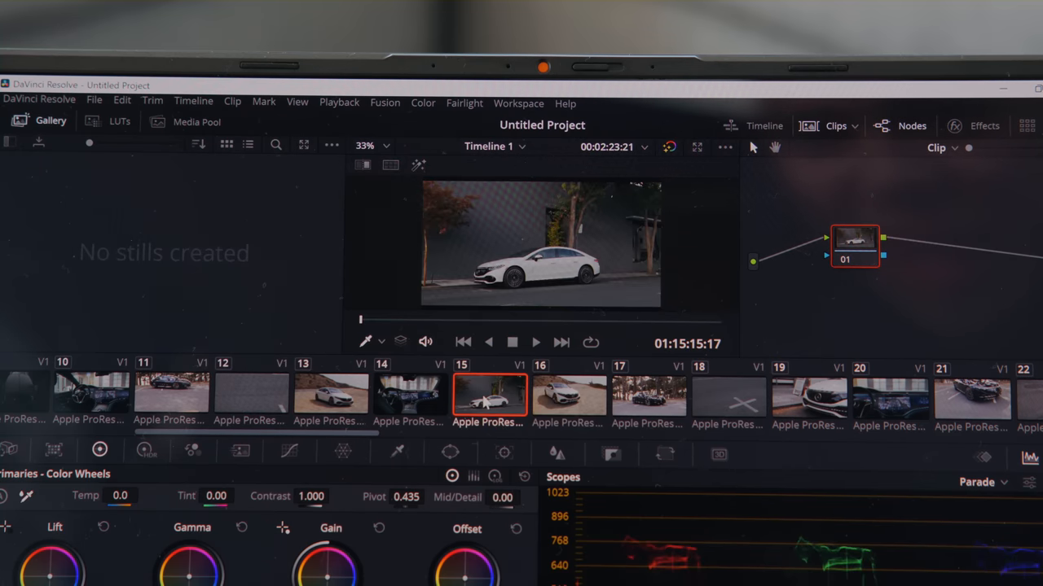
Load clip 19, the white car front close-up, and scroll the clip strip right.
click(807, 400)
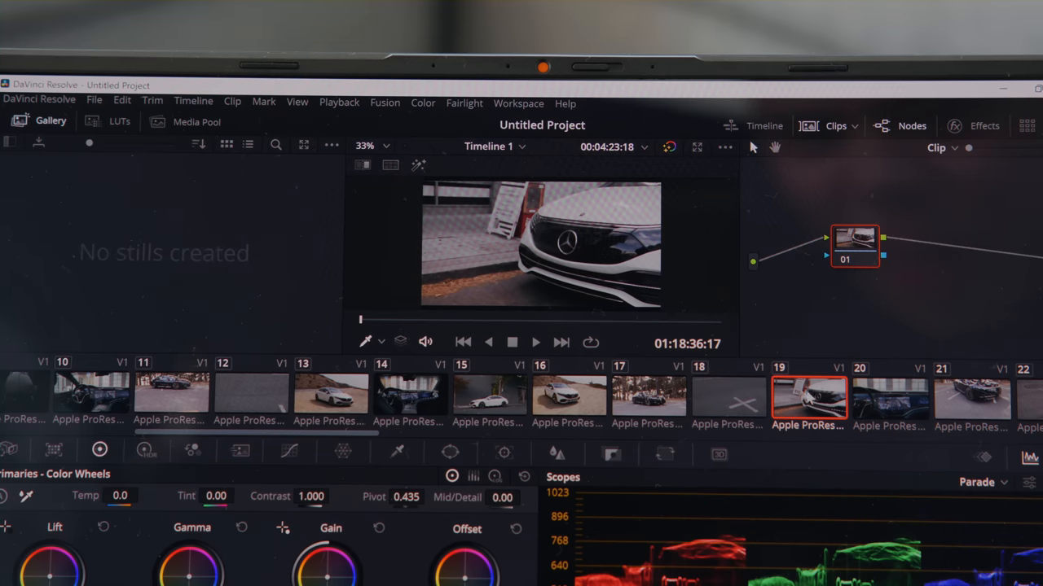
scroll(right, 3)
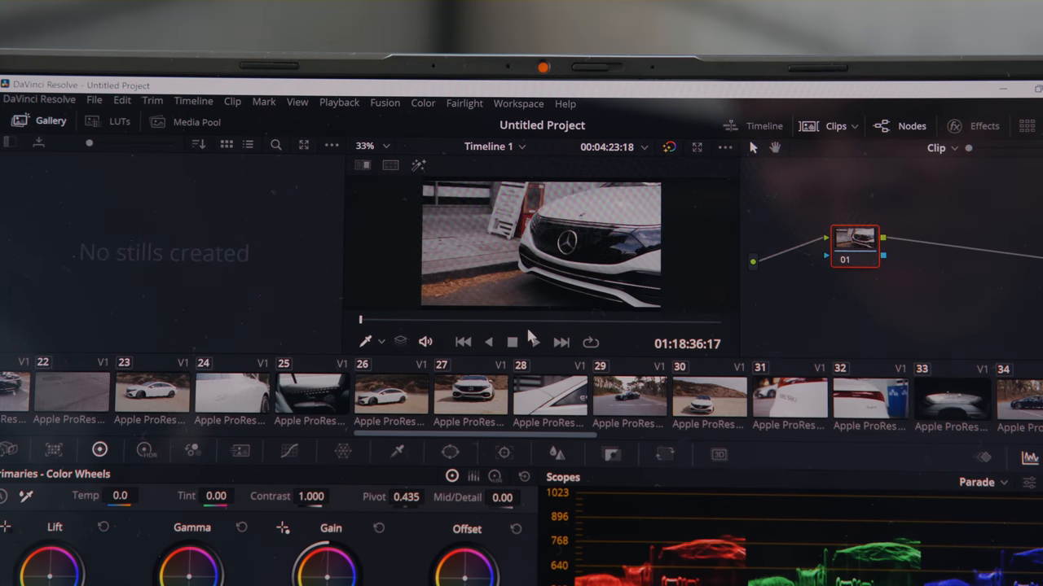
click(549, 398)
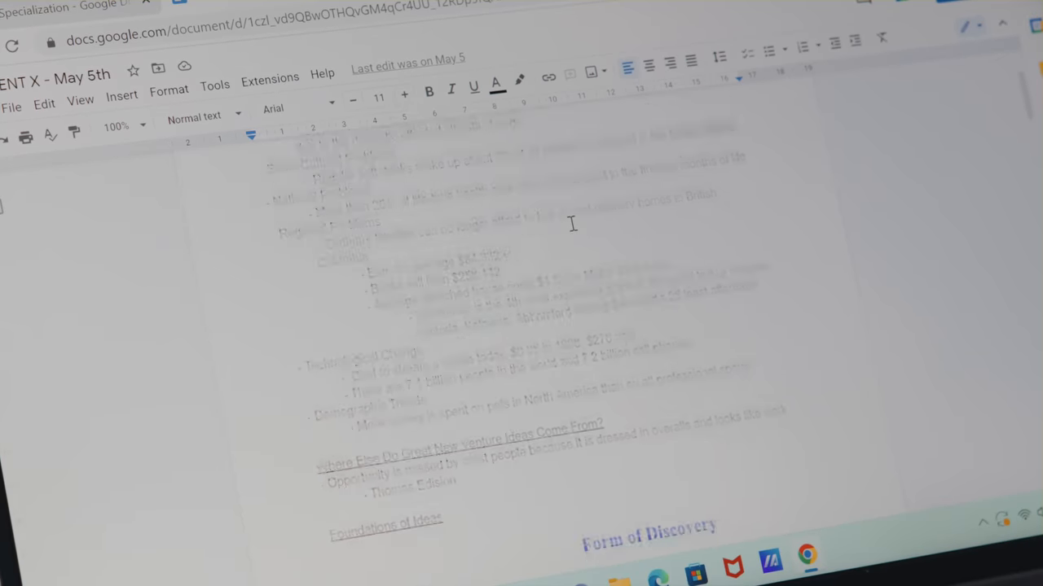
Scroll the May 10 & 17 notes past the tables and profit chain diagram to the case study.
scroll(down, 3)
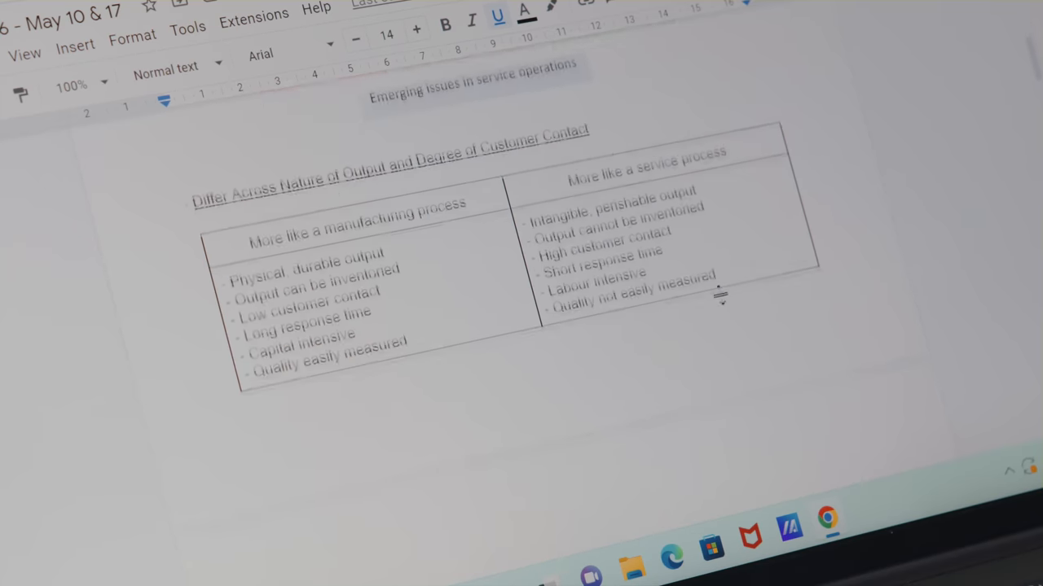
scroll(down, 3)
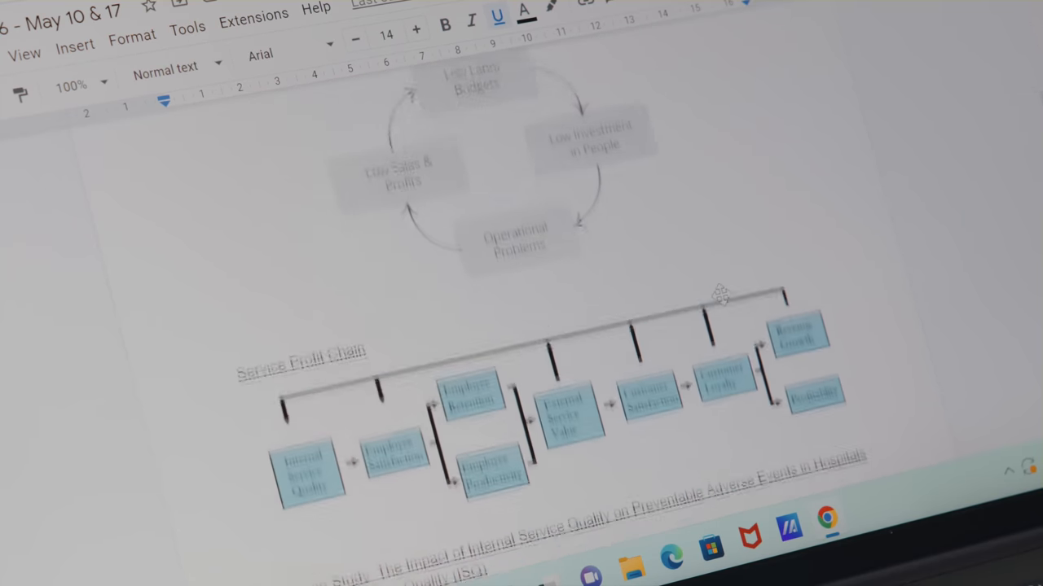
scroll(down, 3)
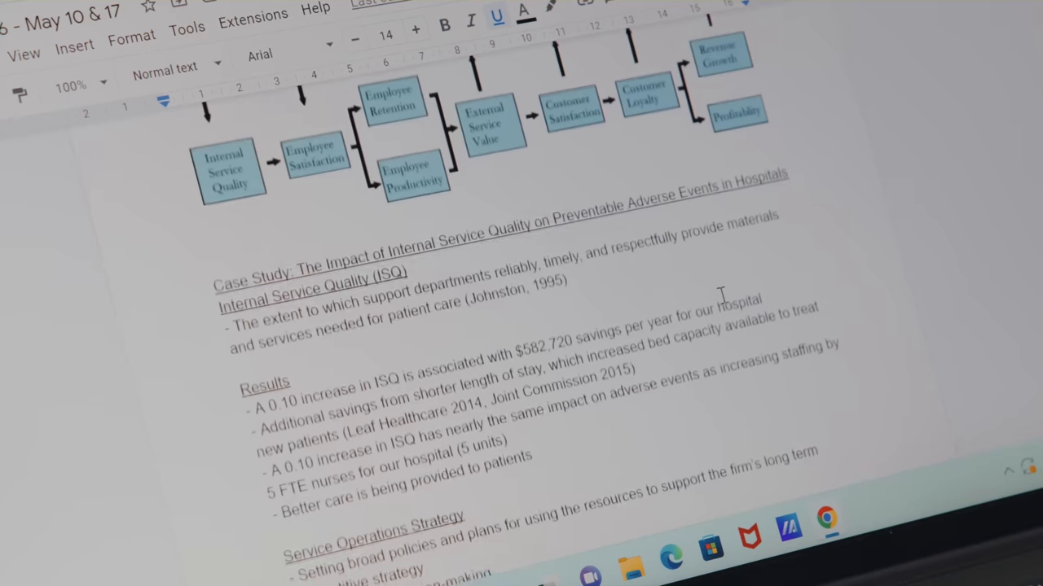